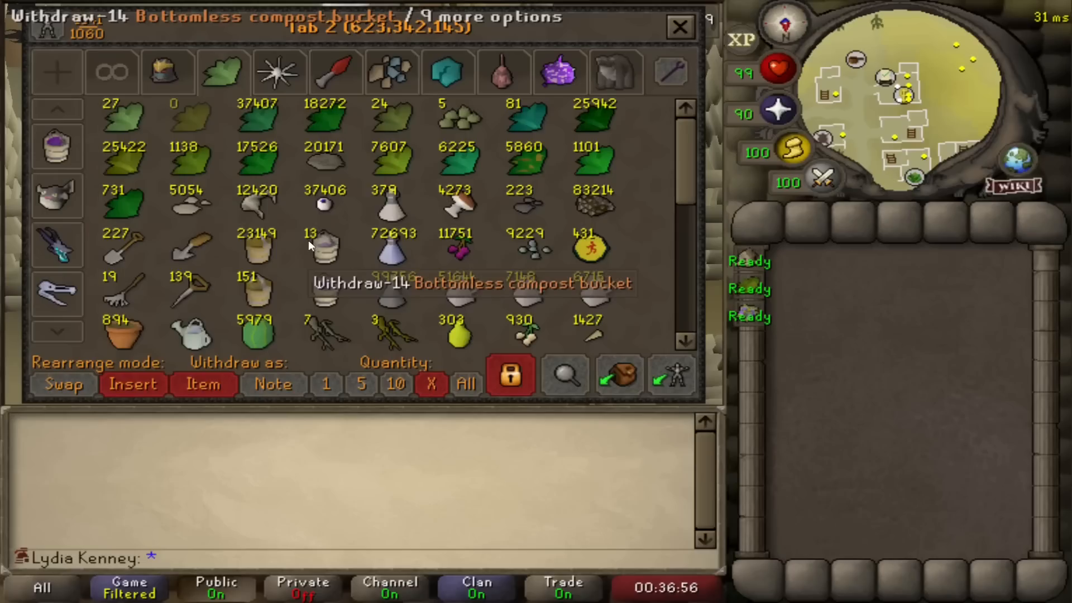
- Switch the bank to tab 9 holding the creature and boss item placeholders
right_click(122, 119)
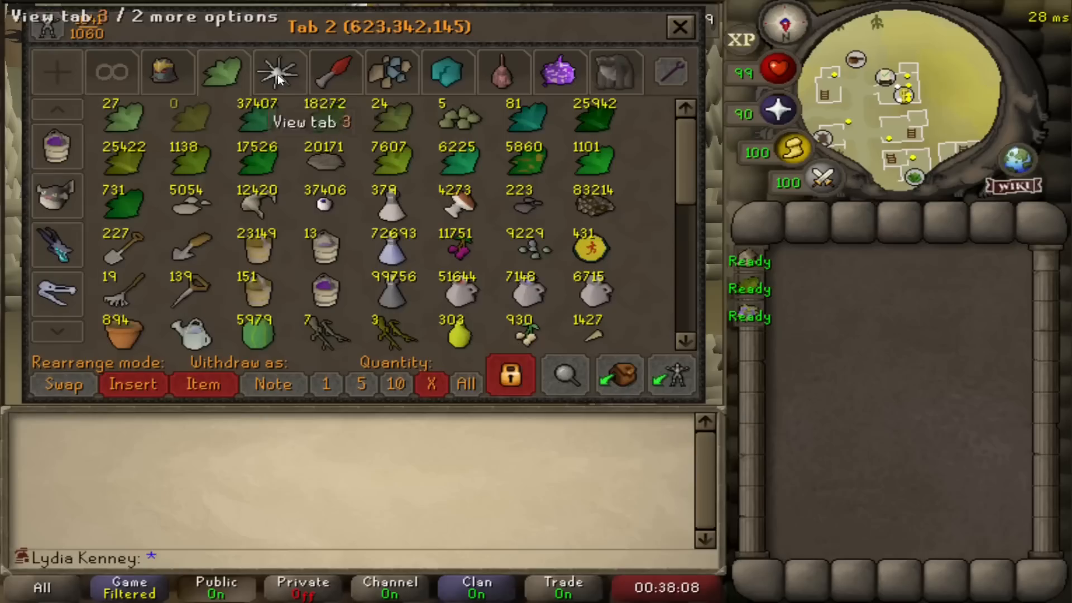
click(614, 71)
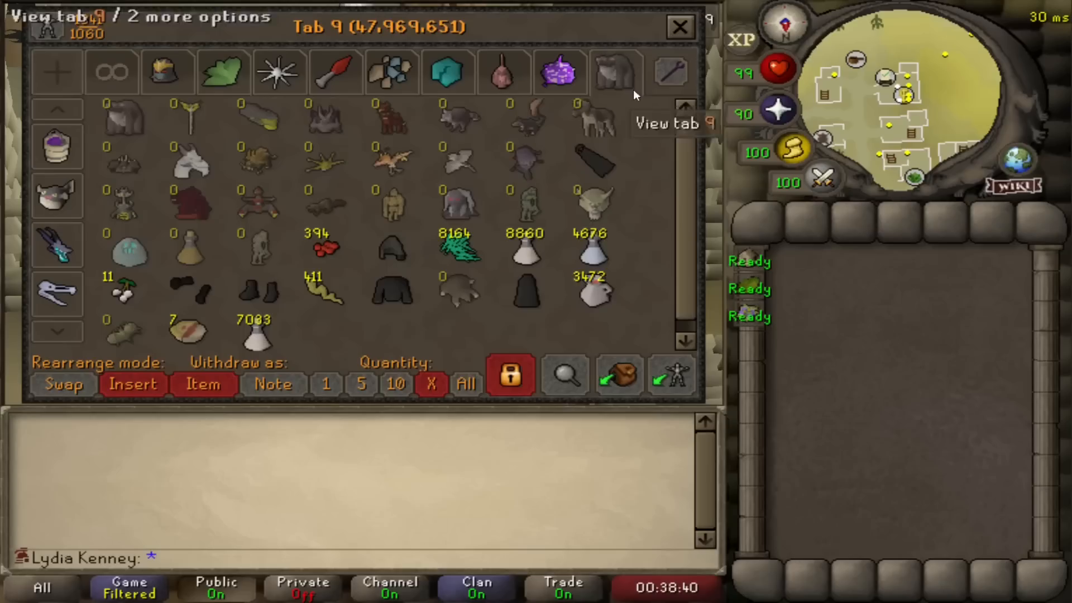
mouse_move(293, 103)
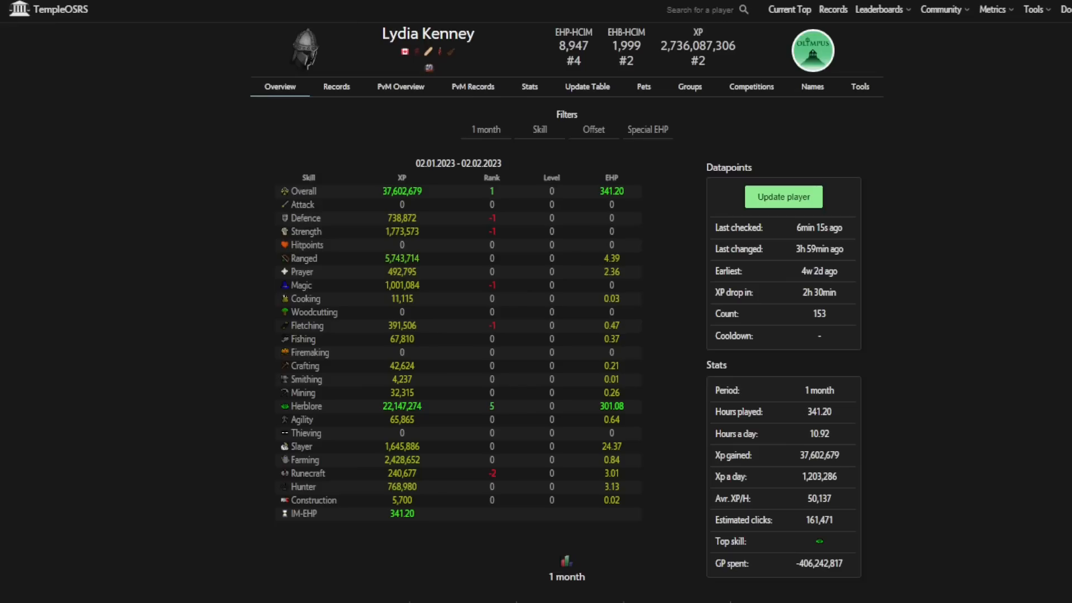
- Scroll through the one-month skill XP and EHP gains table on the Overview
scroll(down, 3)
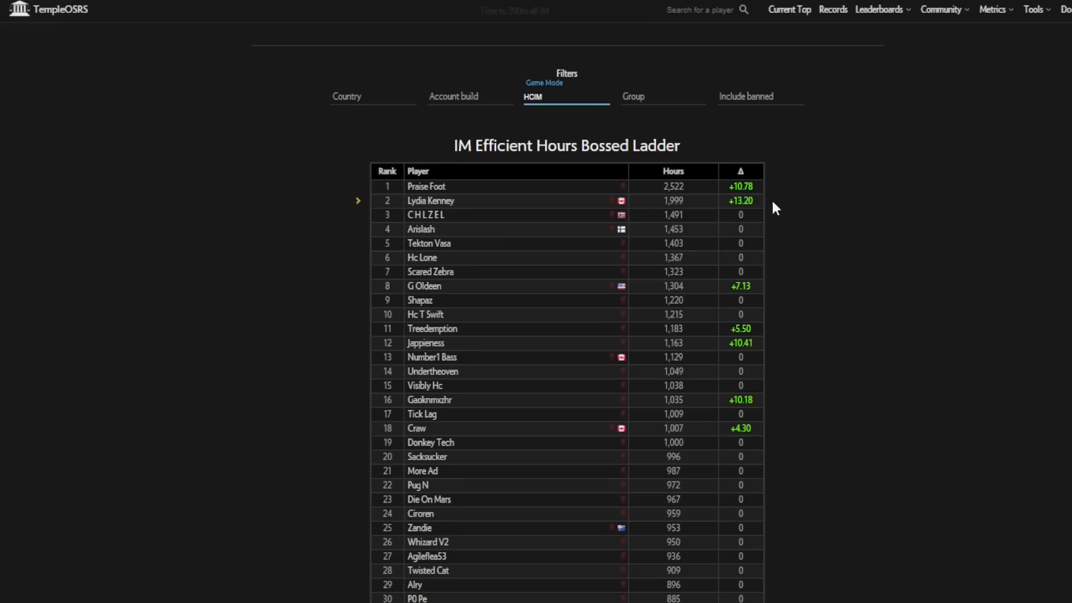
mouse_move(773, 304)
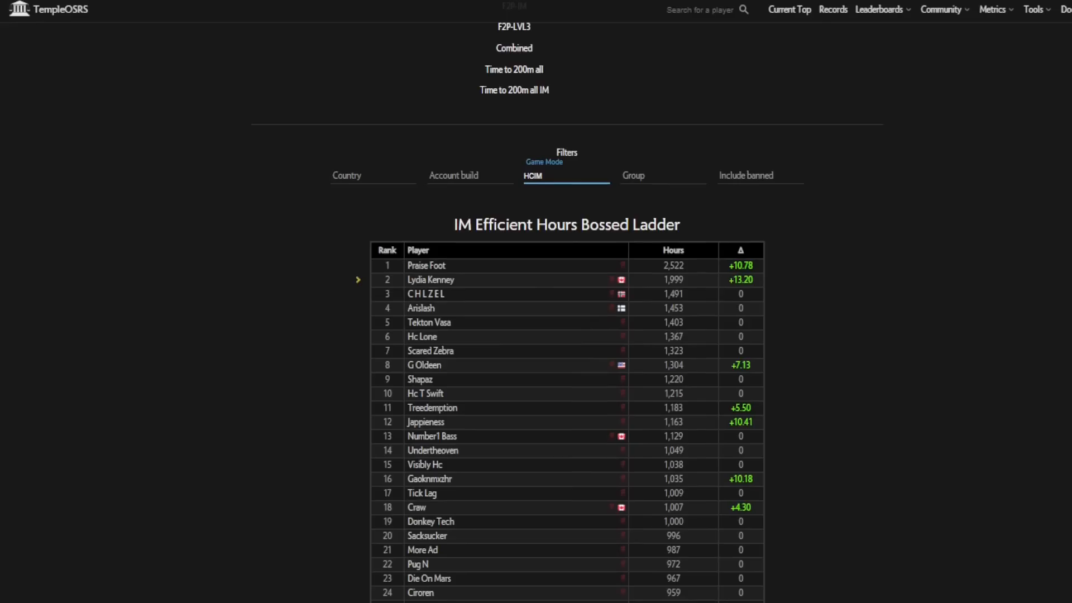
- View the HCIM Efficient Hours Played ladder, where the account sits fourth with 8,947 hours
click(430, 280)
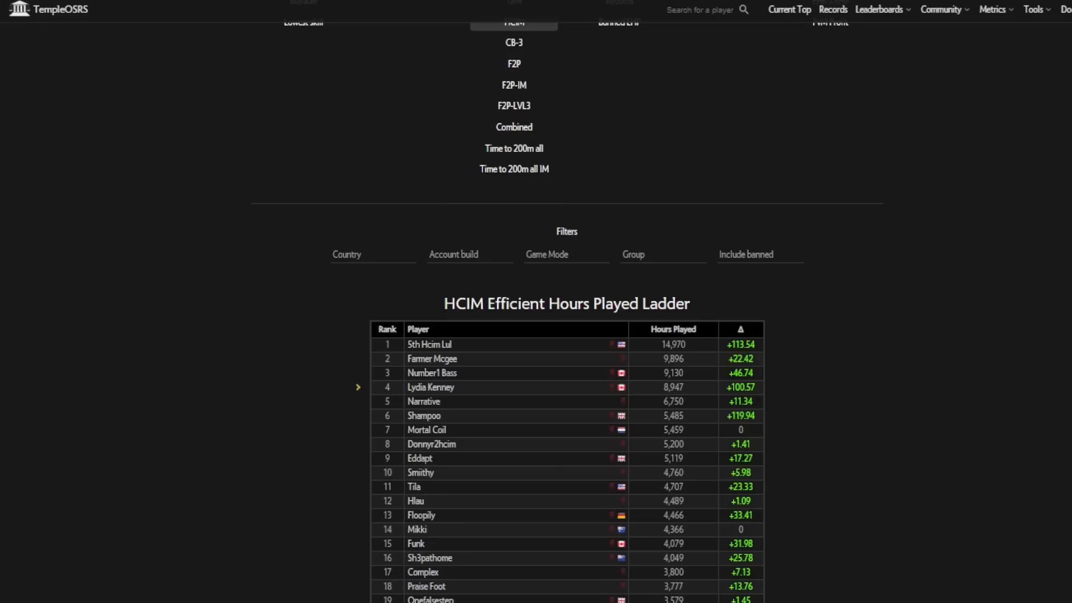
mouse_move(826, 382)
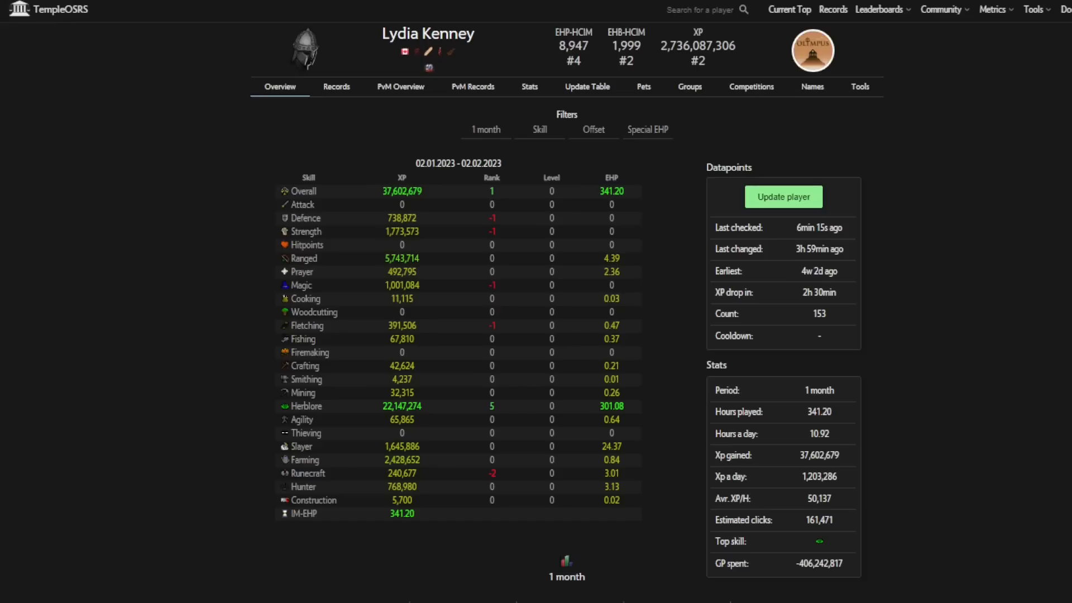
scroll(down, 3)
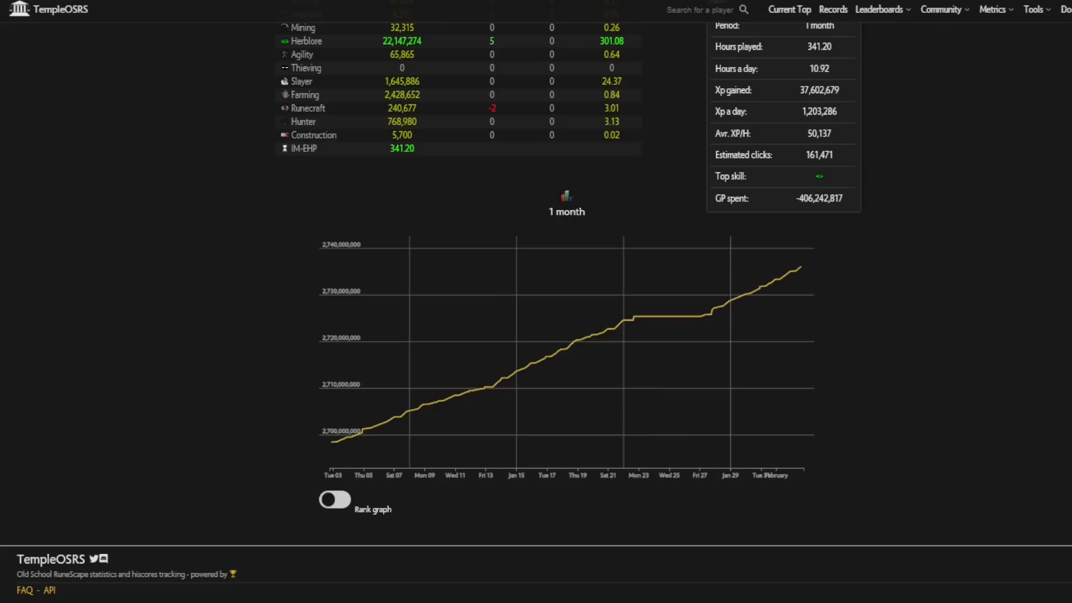
scroll(up, 3)
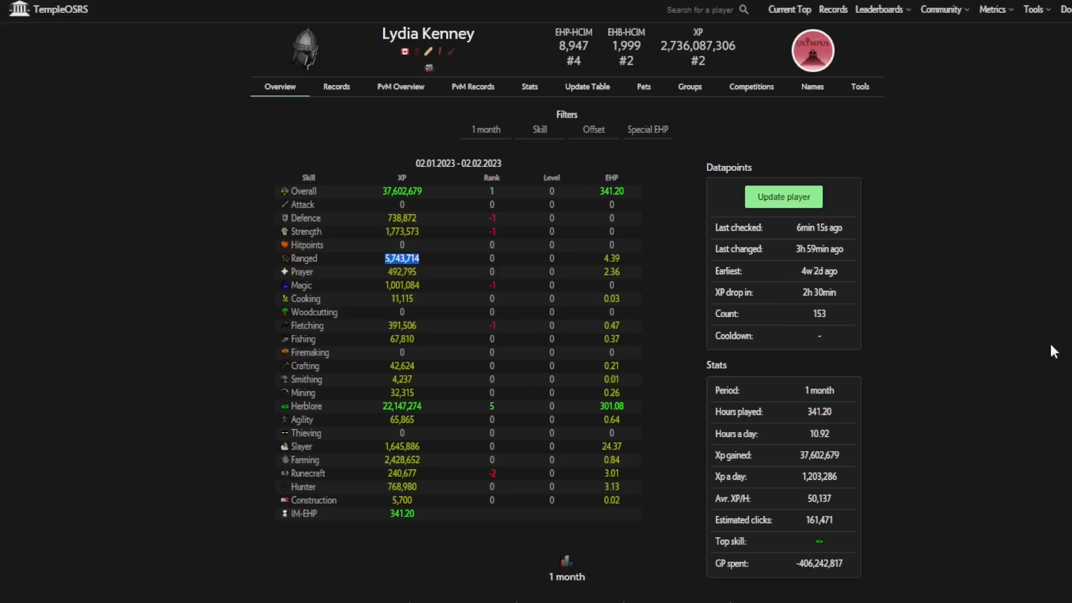
mouse_move(431, 273)
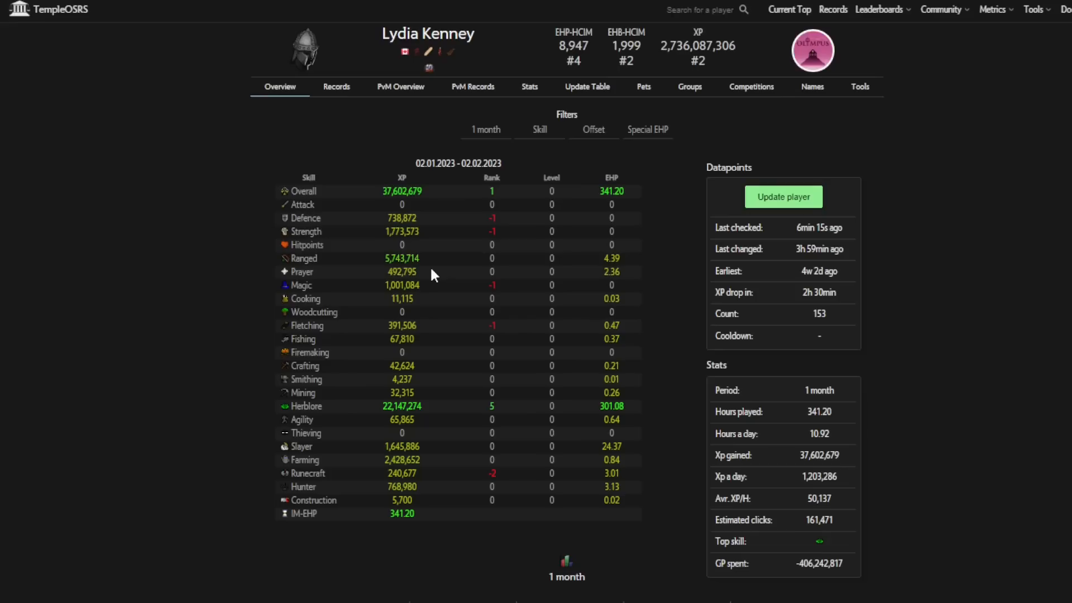
mouse_move(961, 283)
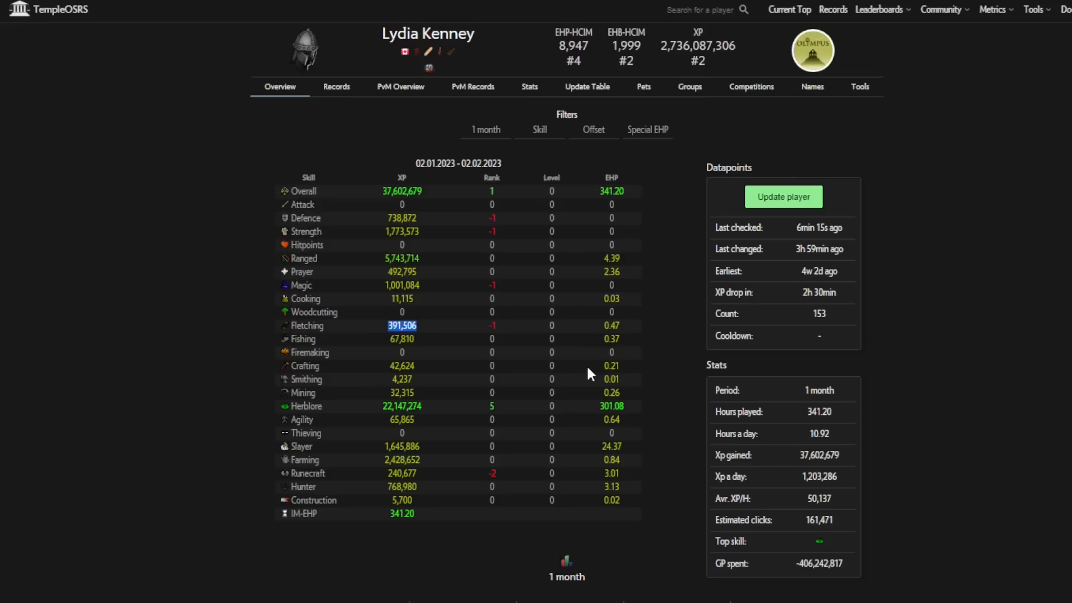
mouse_move(422, 354)
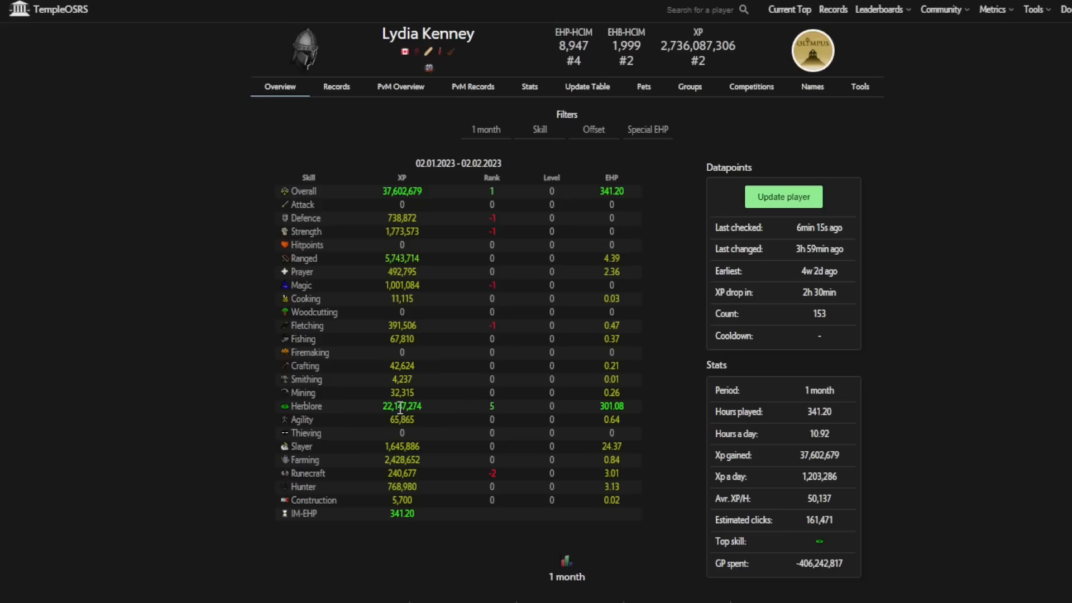
double_click(401, 405)
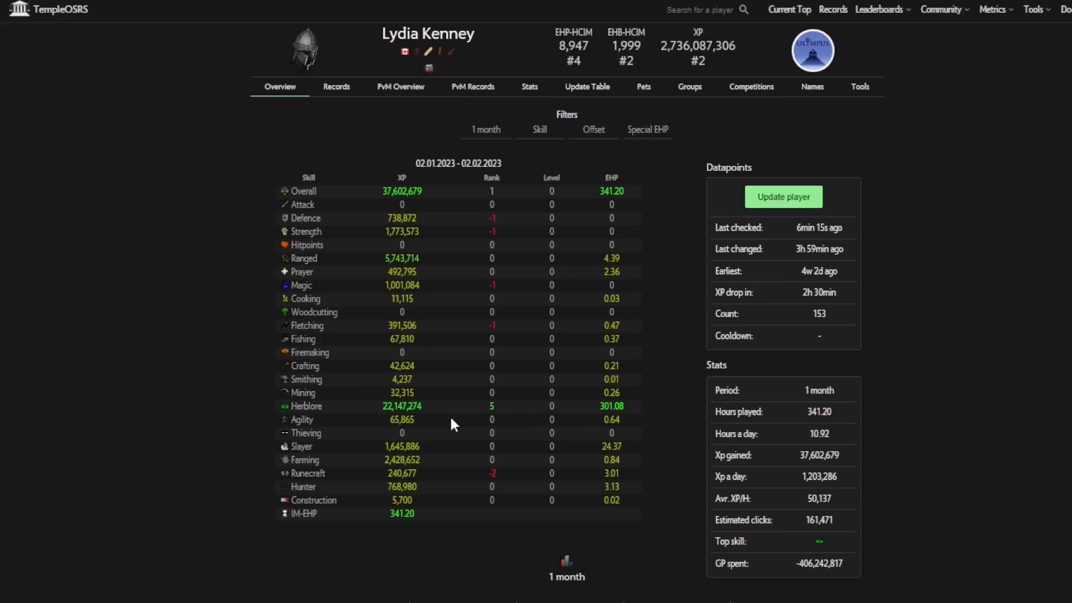
mouse_move(677, 446)
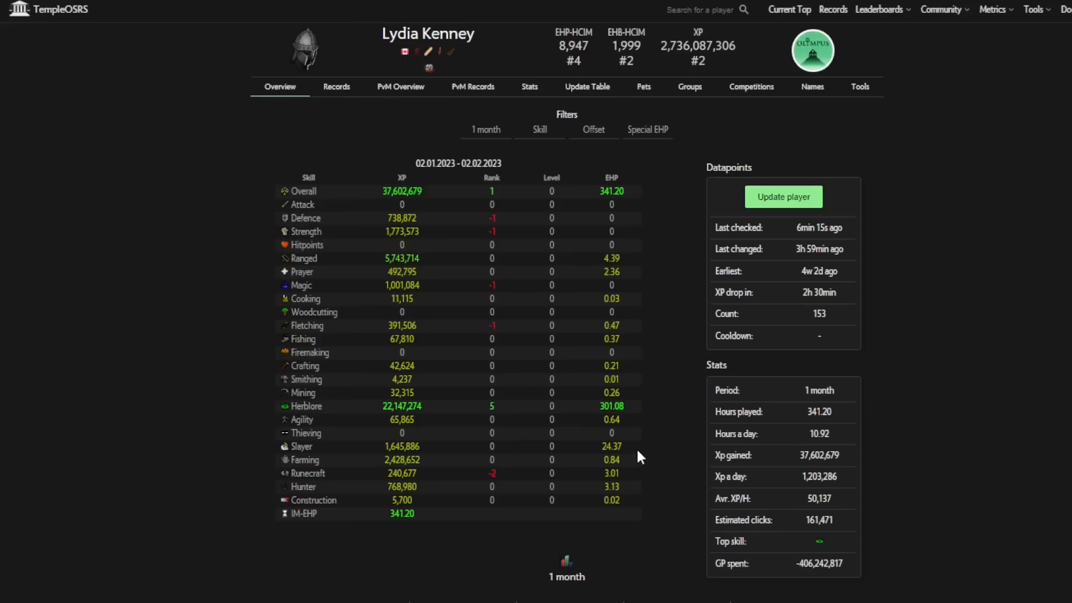
mouse_move(622, 441)
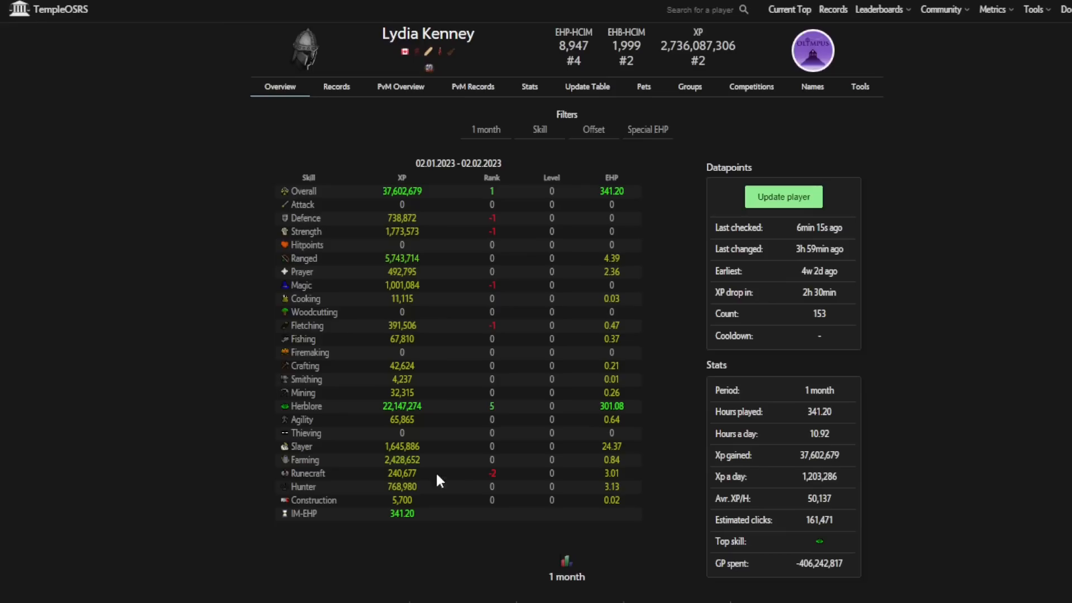
double_click(402, 485)
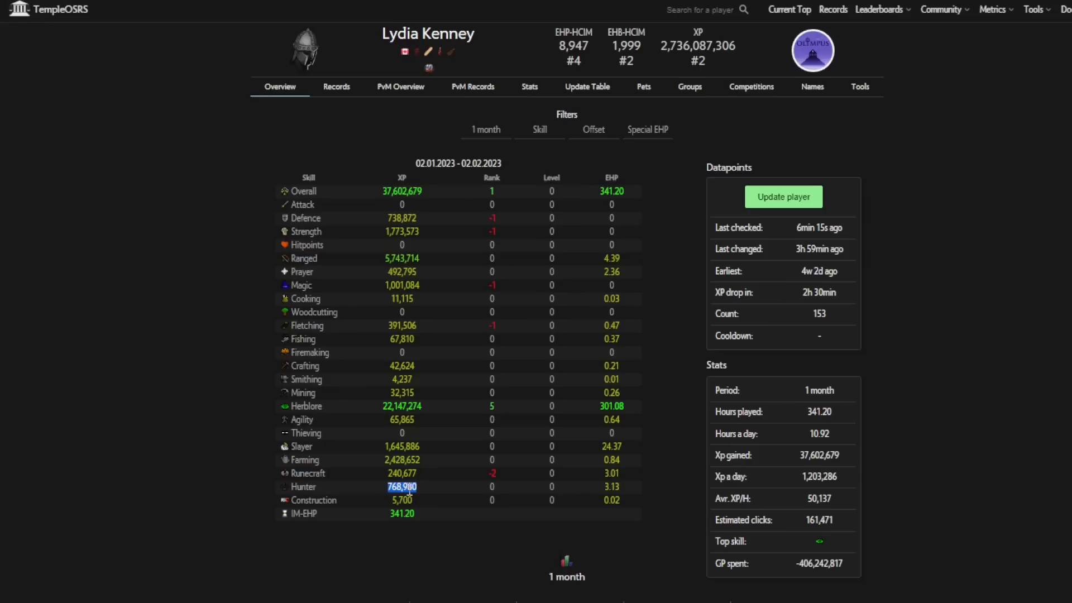
scroll(down, 3)
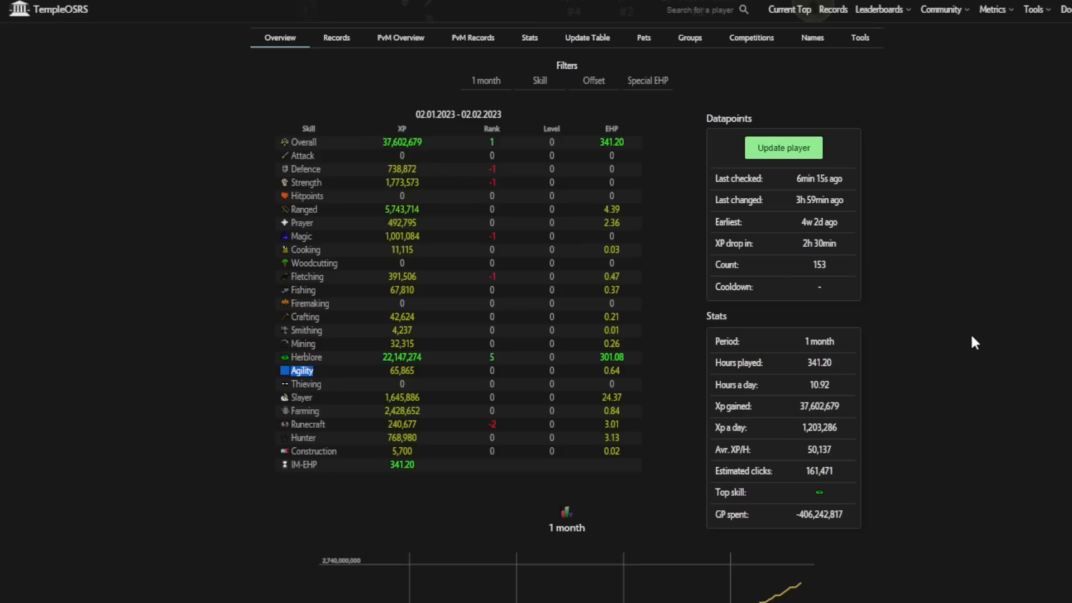
scroll(down, 3)
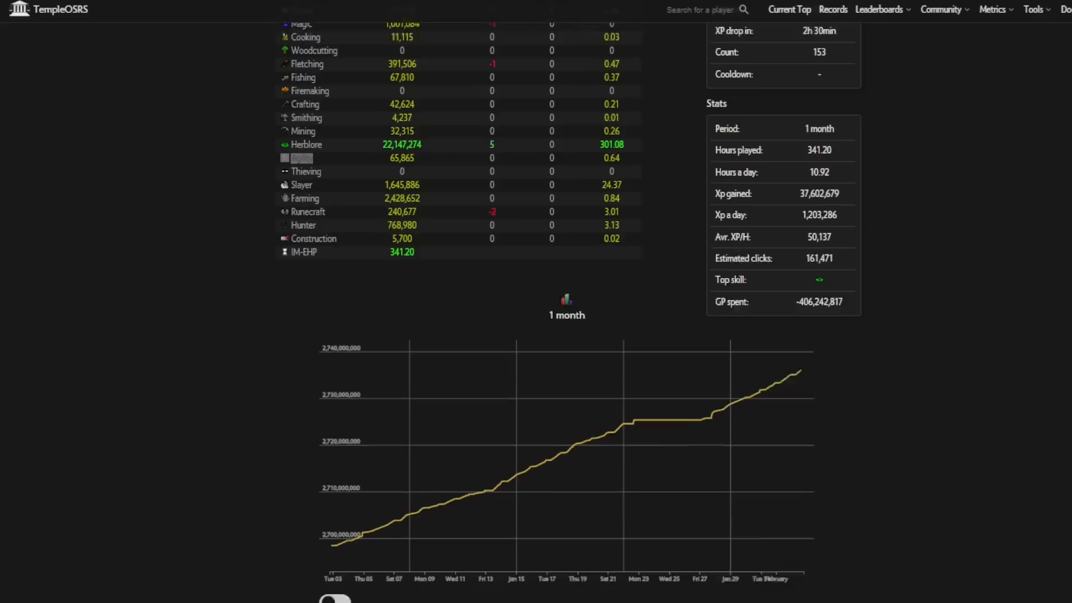
scroll(up, 3)
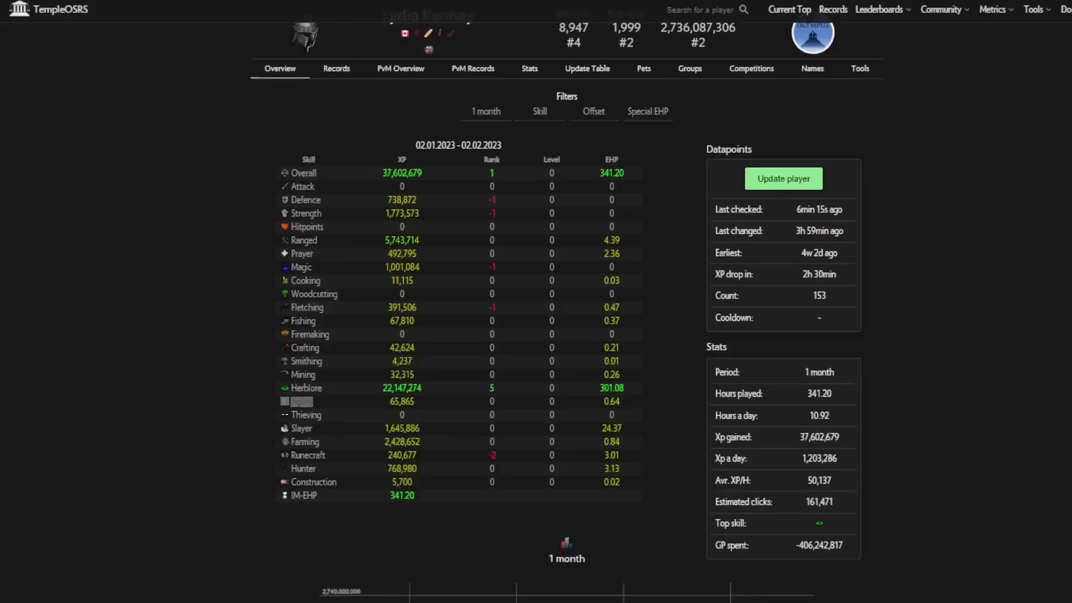
click(401, 87)
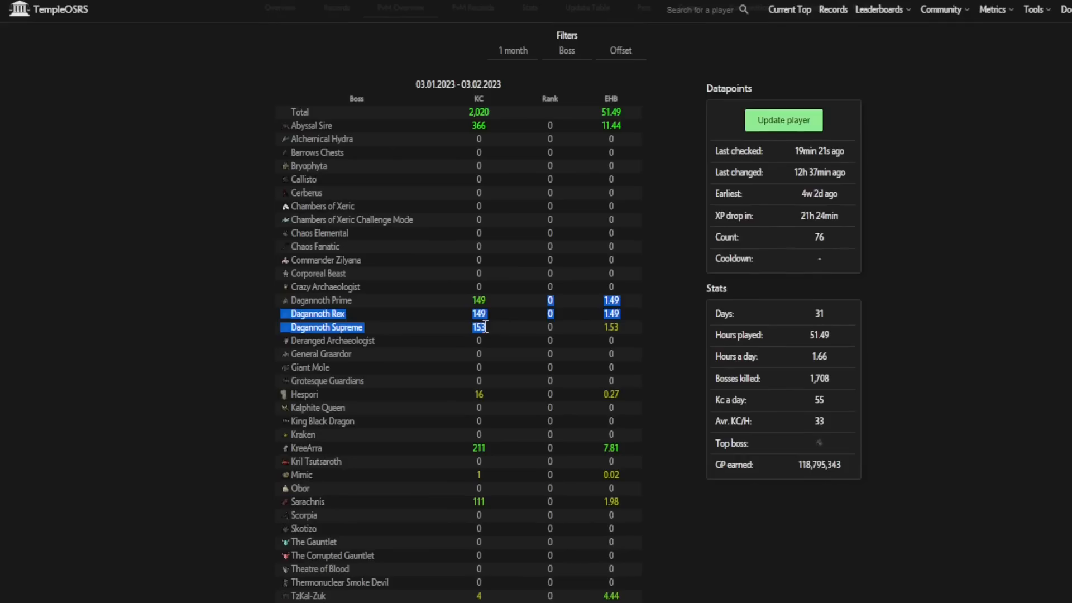
scroll(down, 3)
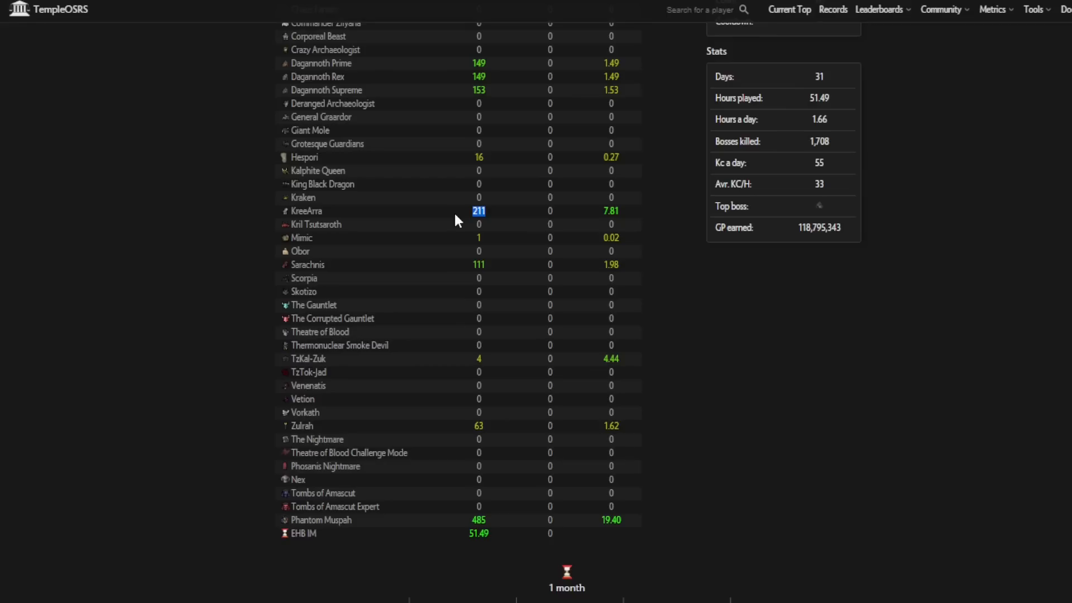
mouse_move(478, 265)
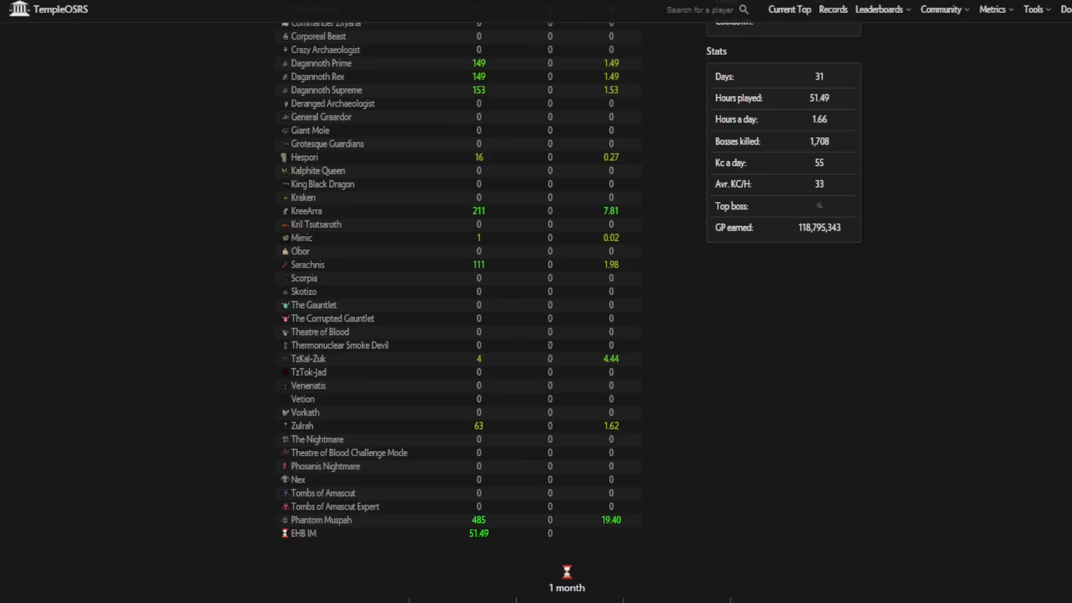
scroll(down, 3)
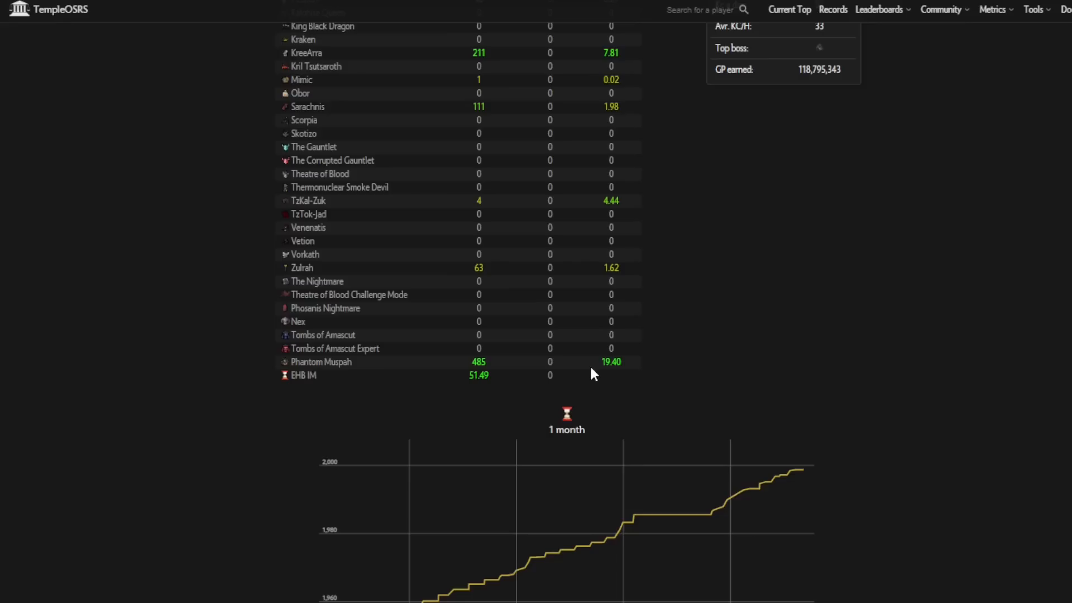
mouse_move(872, 369)
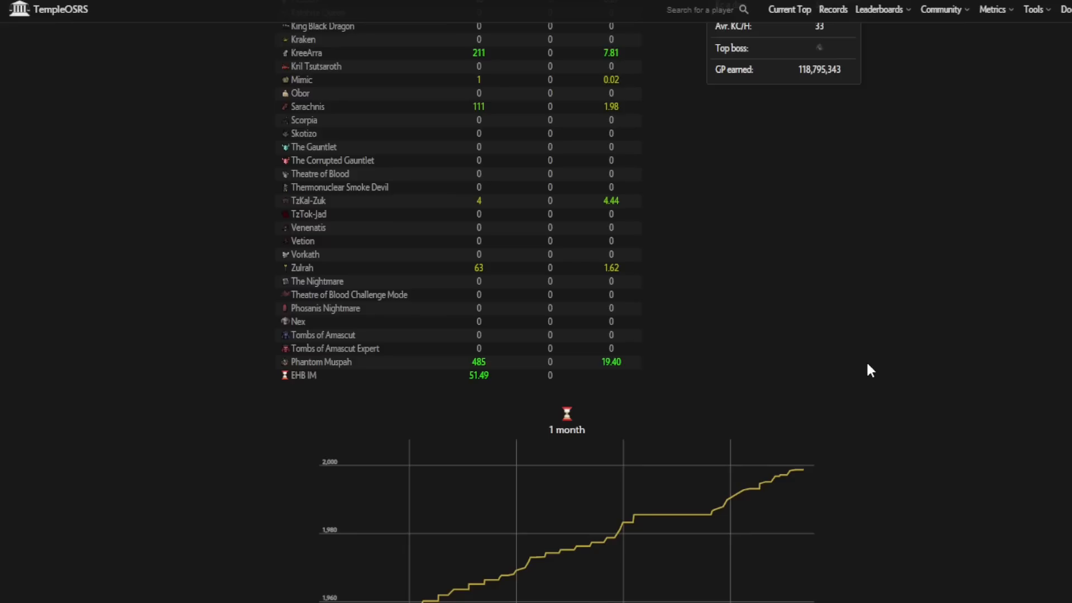
scroll(up, 3)
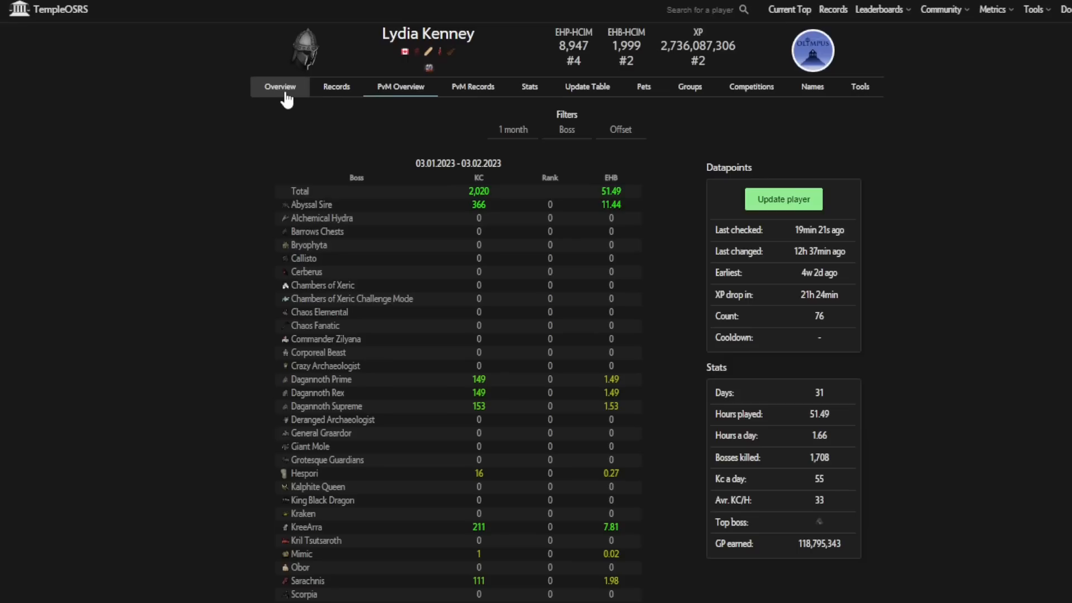
click(279, 86)
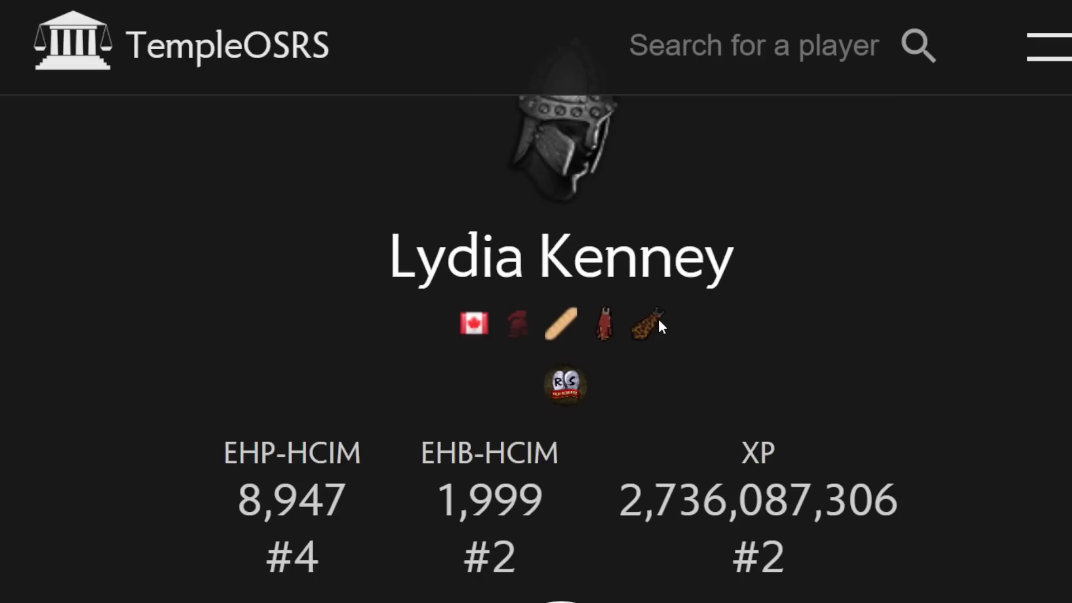
mouse_move(584, 351)
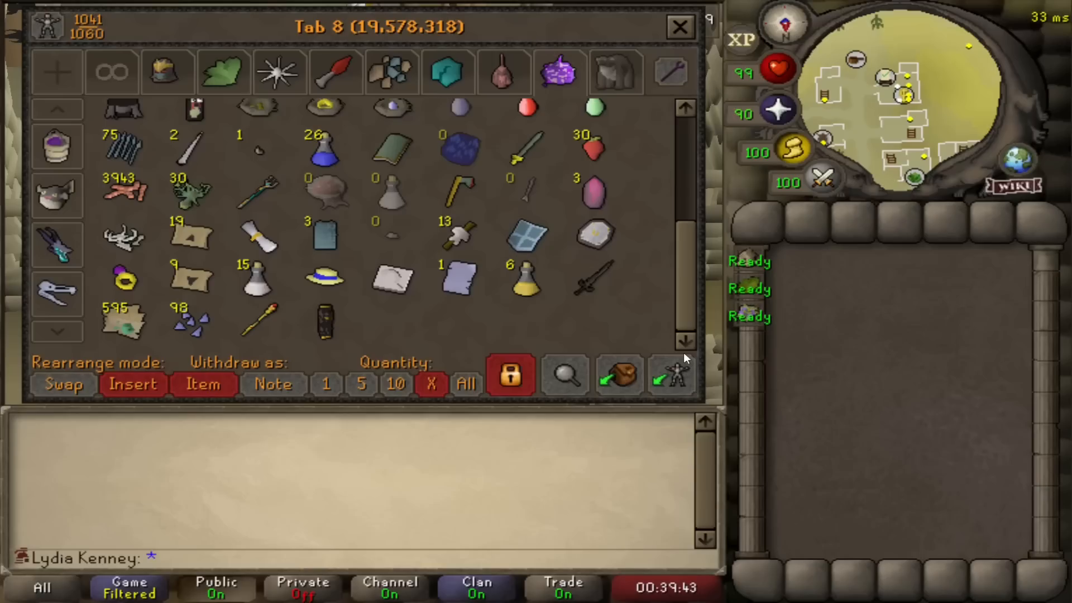
- Switch to bank tab 6, the 448,097,005-coin store of bones, logs and ores
click(448, 71)
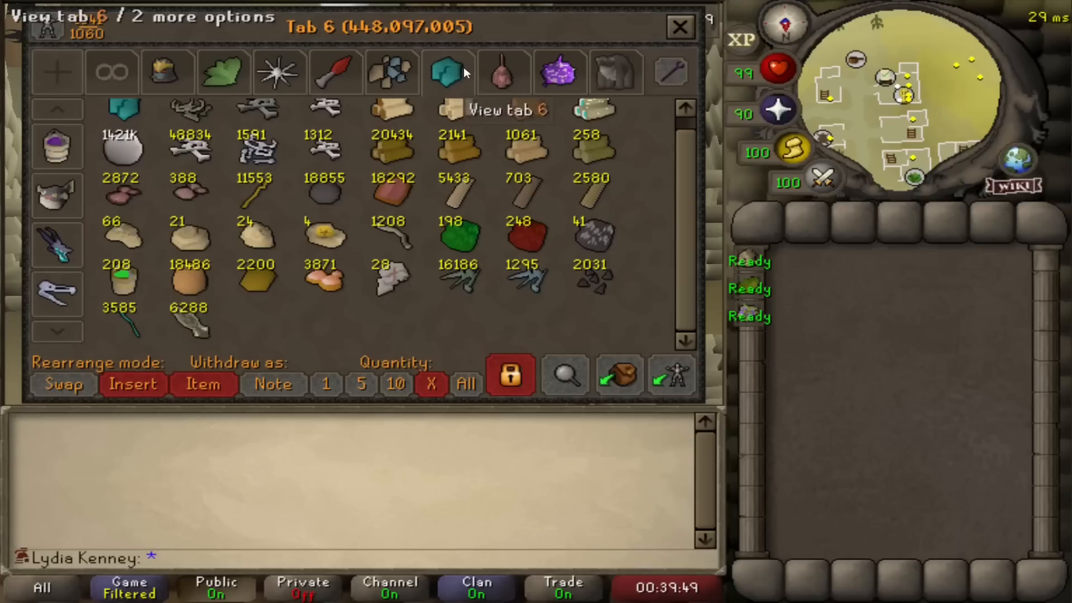